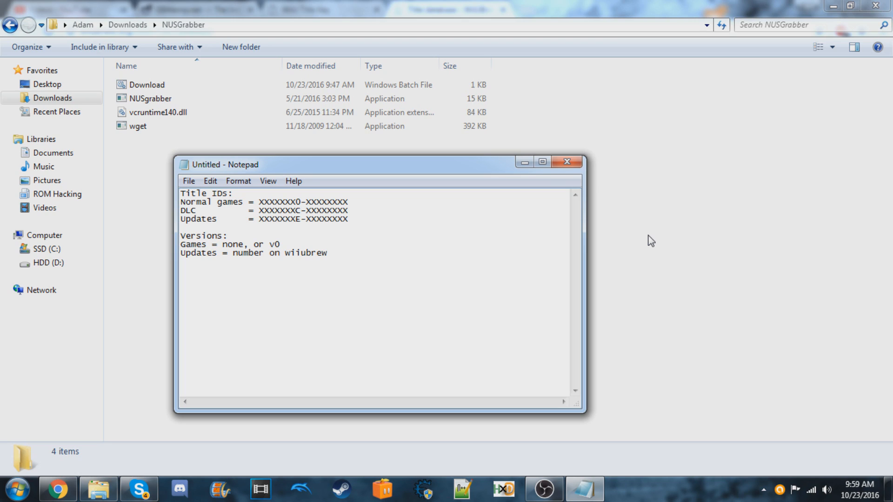
- Close the title ID notes and right-click the wget file in NUSGrabber
click(302, 211)
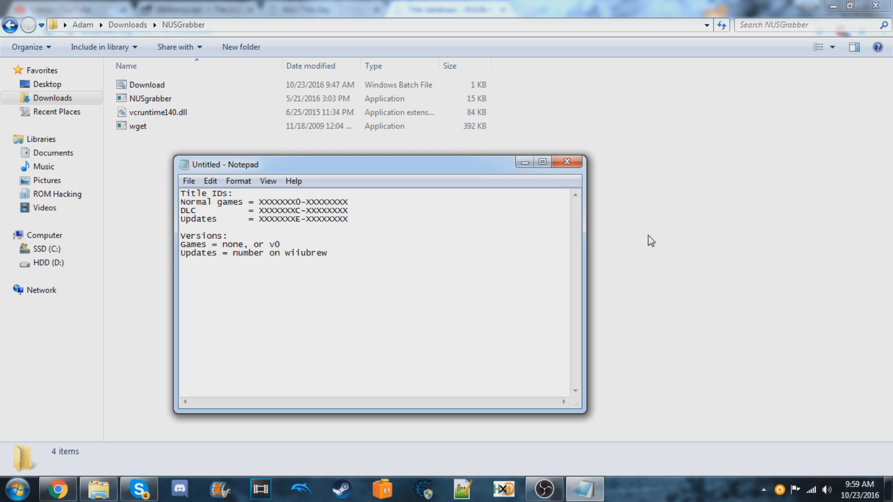
click(299, 211)
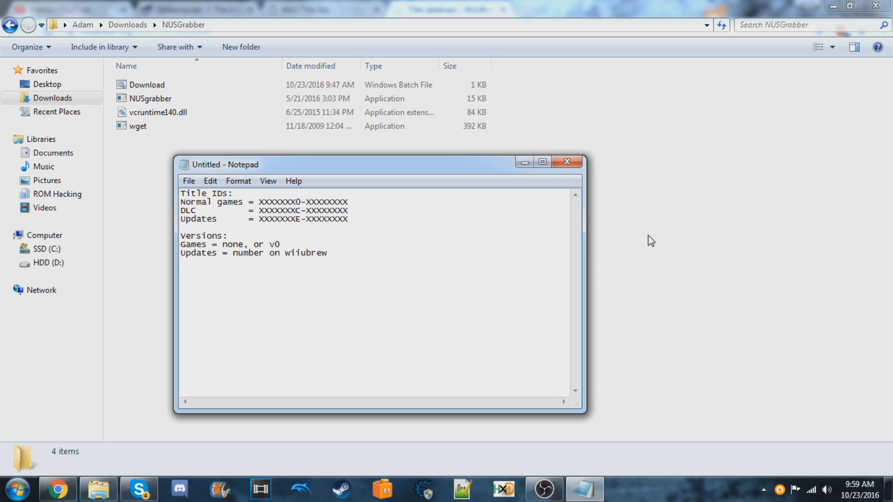
click(567, 162)
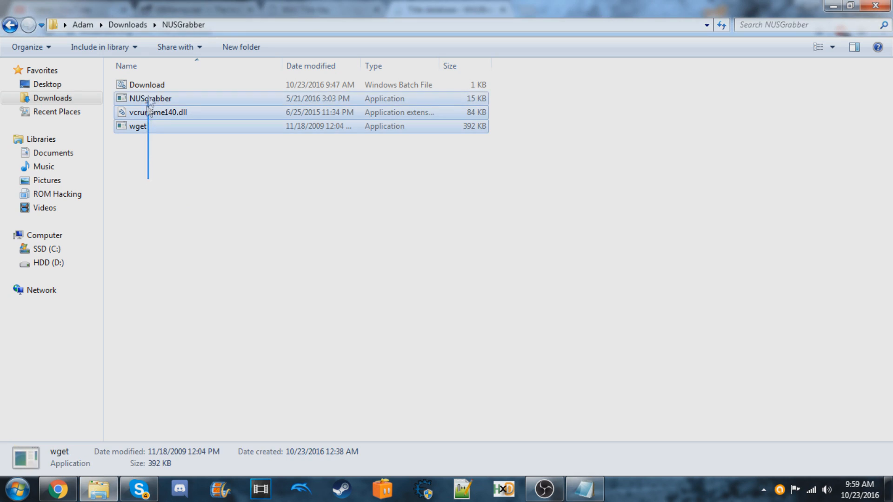
click(137, 126)
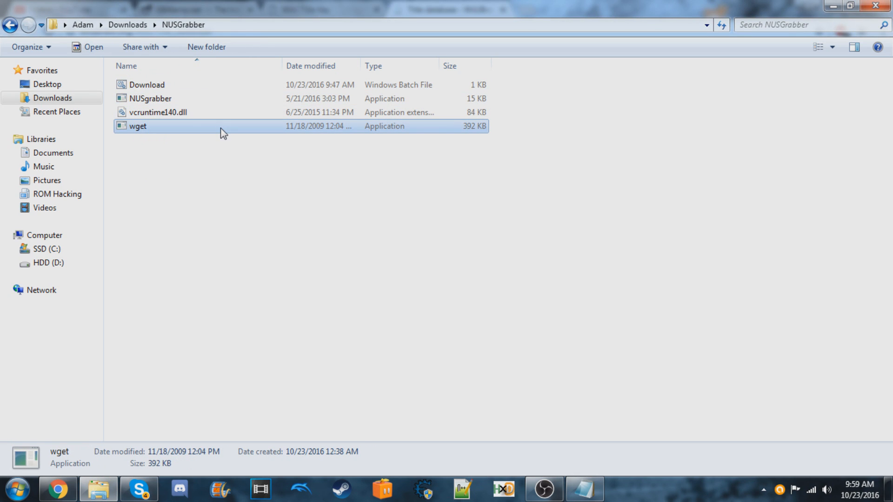
right_click(147, 84)
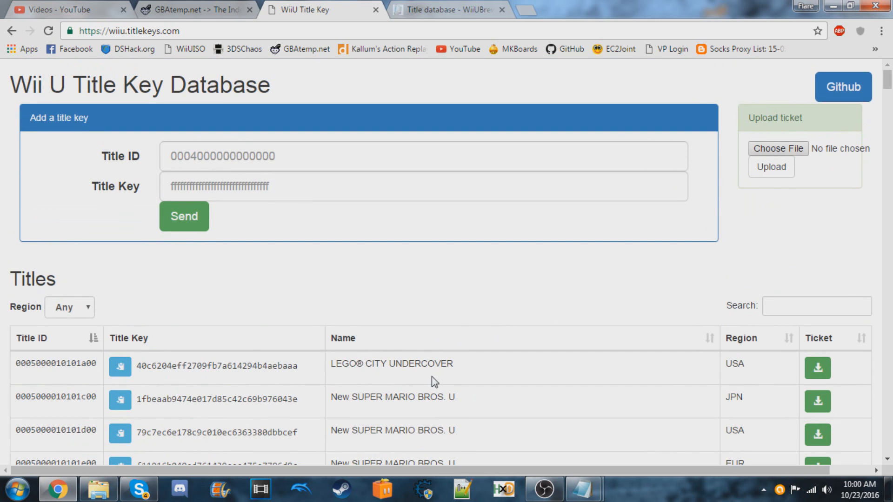
mouse_move(446, 381)
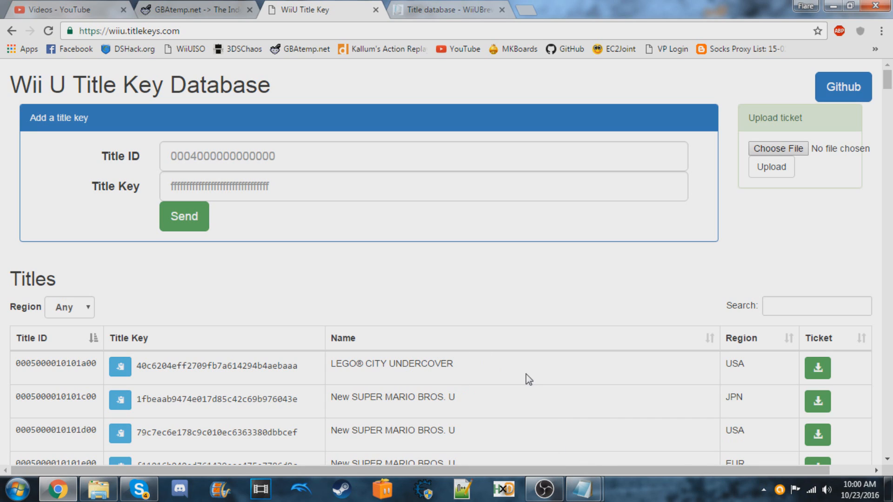
click(581, 490)
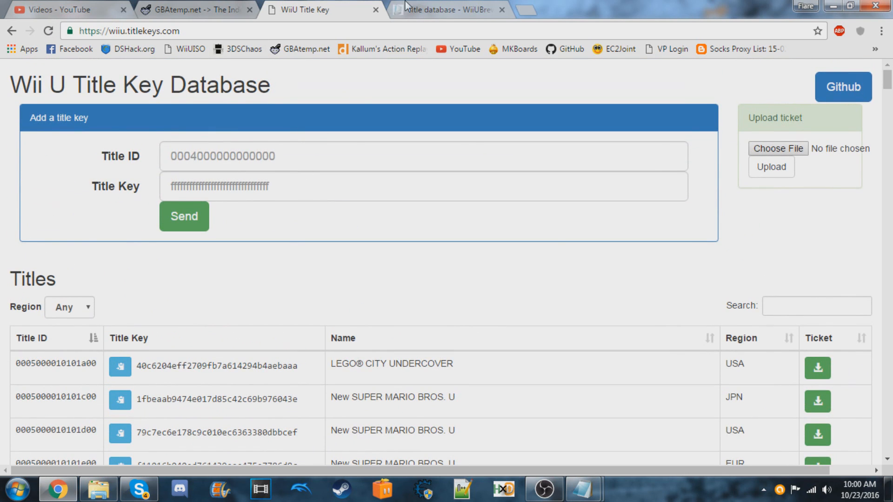
click(450, 10)
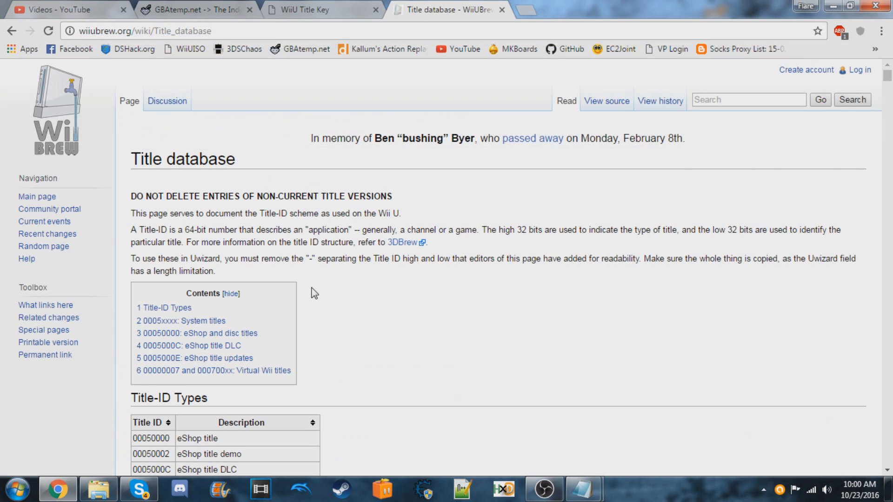
click(322, 10)
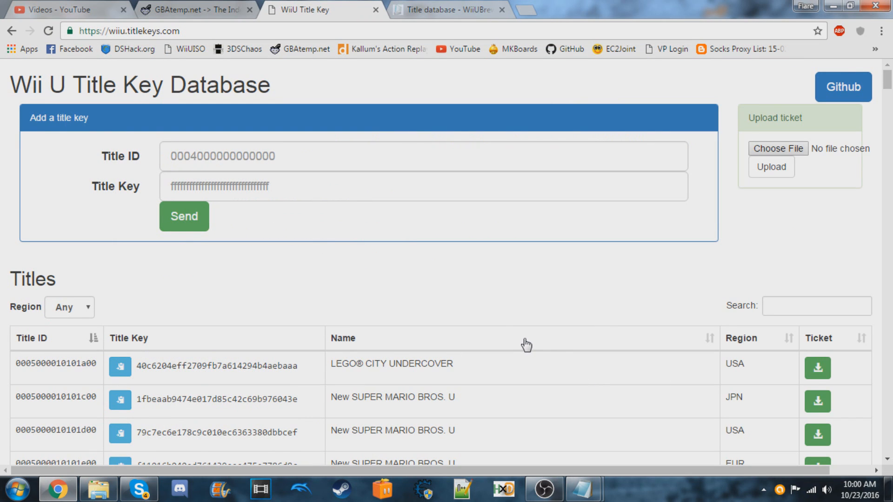
- Find 'mario kart 8' in the title key list to reveal the USA title ID
text(mario kart 8)
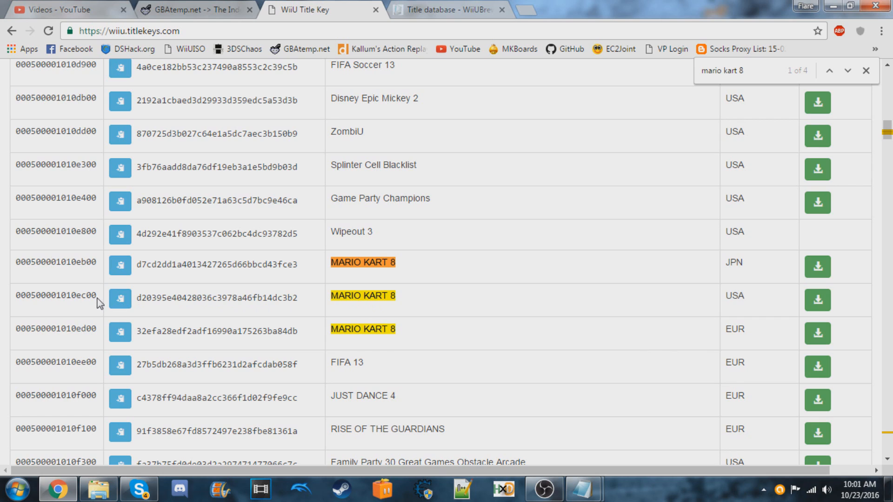
mouse_move(802, 335)
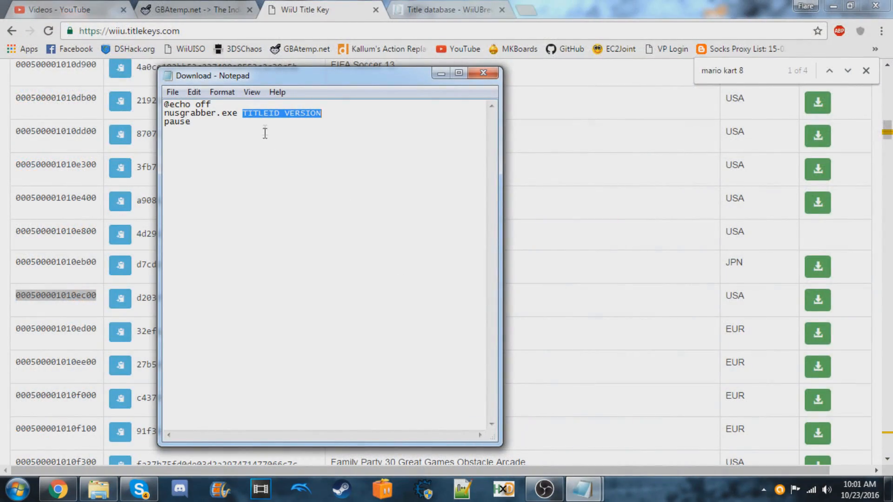
text(000500001010ec00)
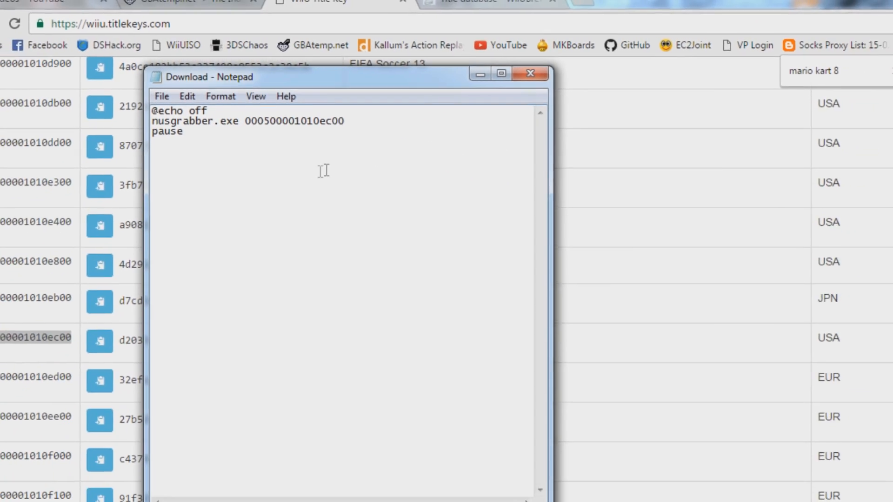
click(172, 92)
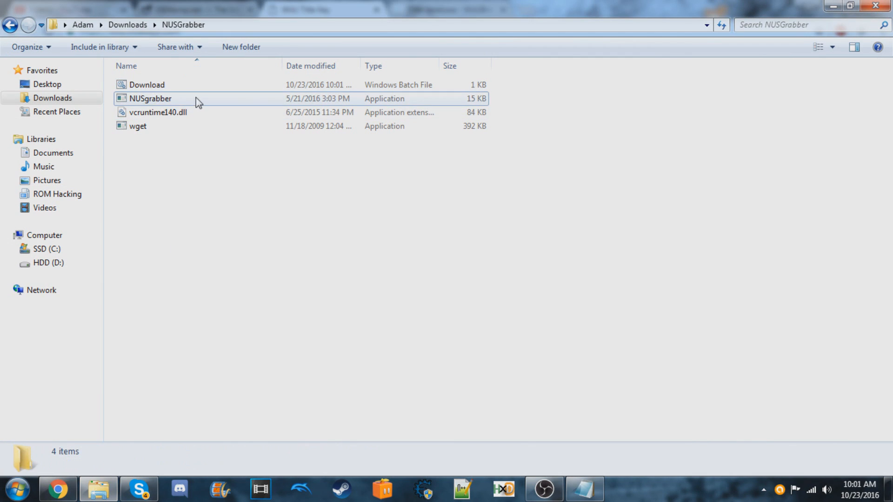
double_click(147, 84)
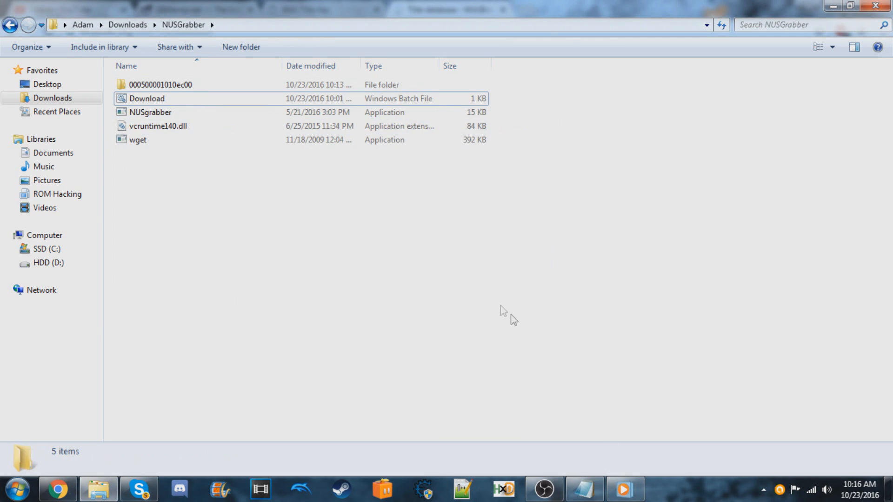
mouse_move(233, 83)
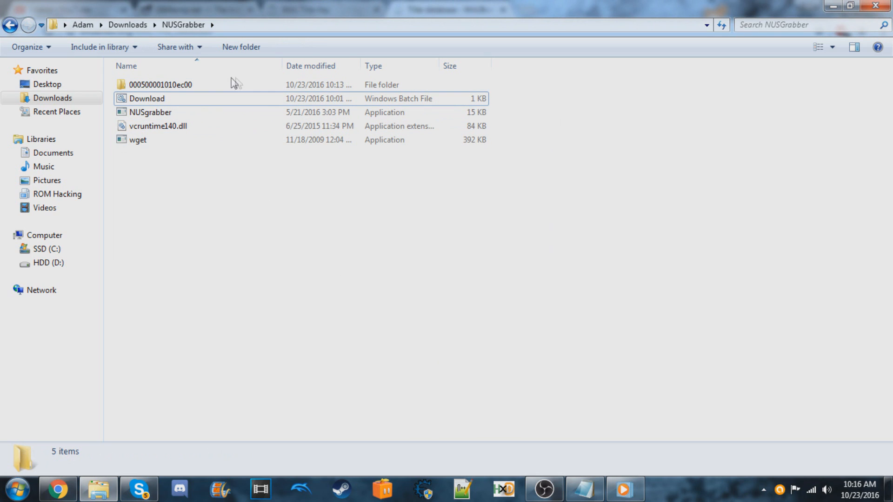
double_click(162, 85)
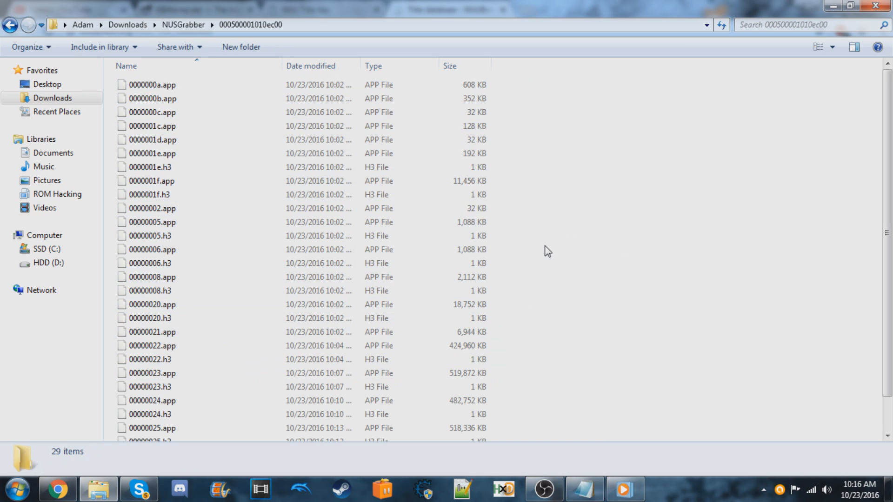
click(153, 305)
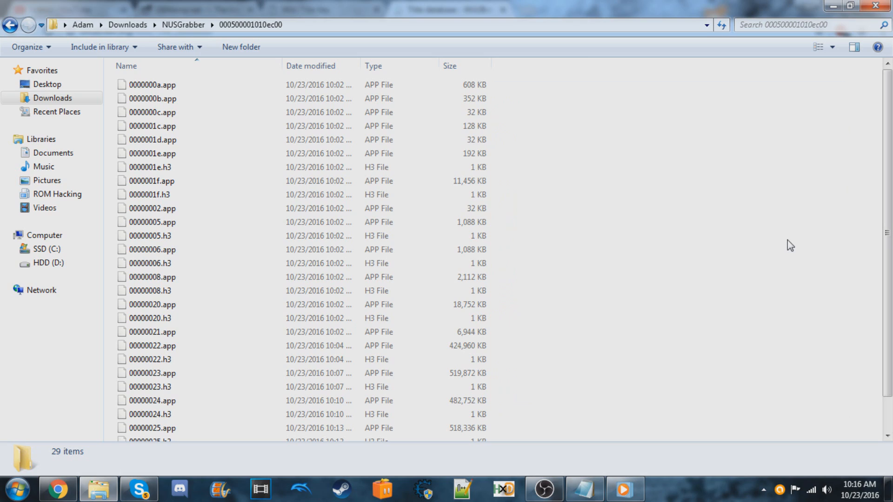
mouse_move(799, 183)
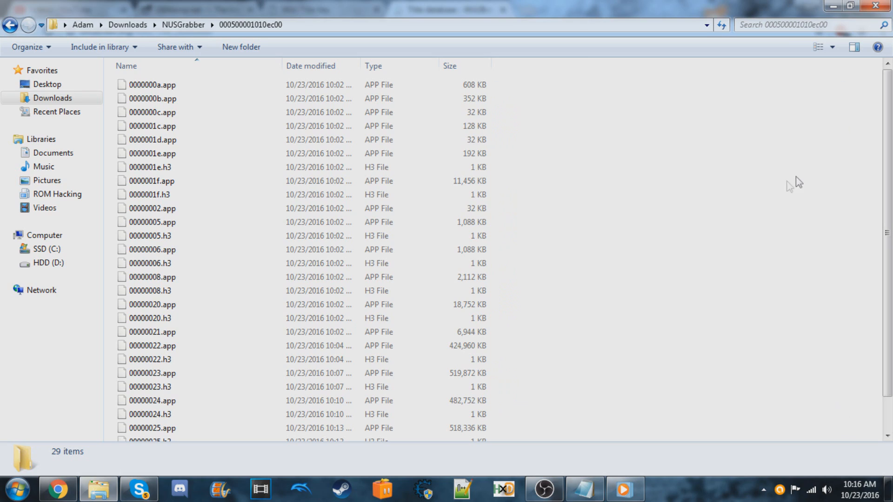
mouse_move(642, 144)
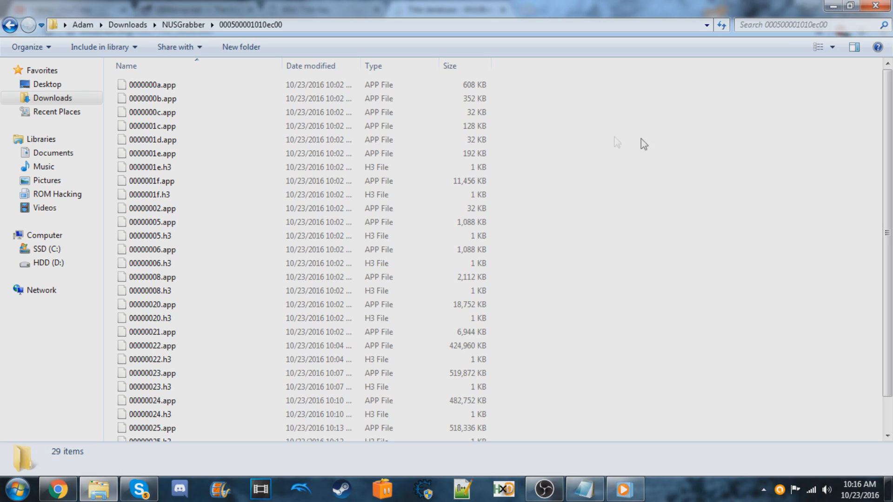
mouse_move(681, 267)
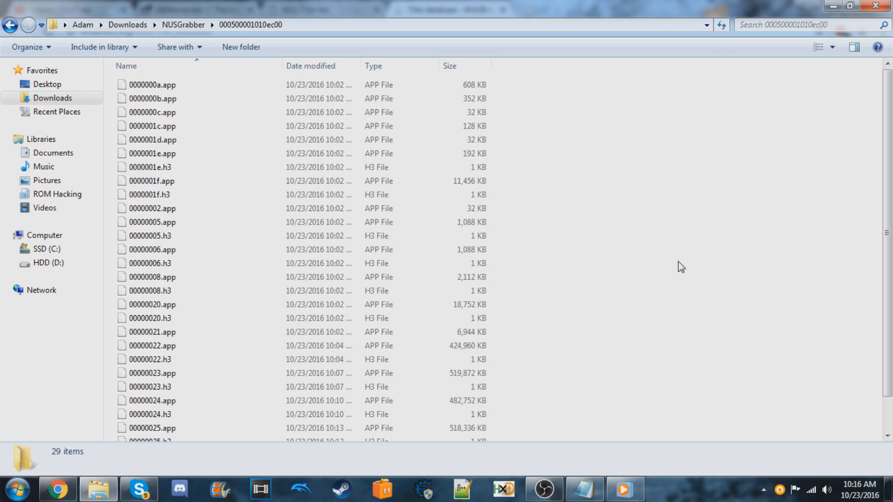
mouse_move(656, 266)
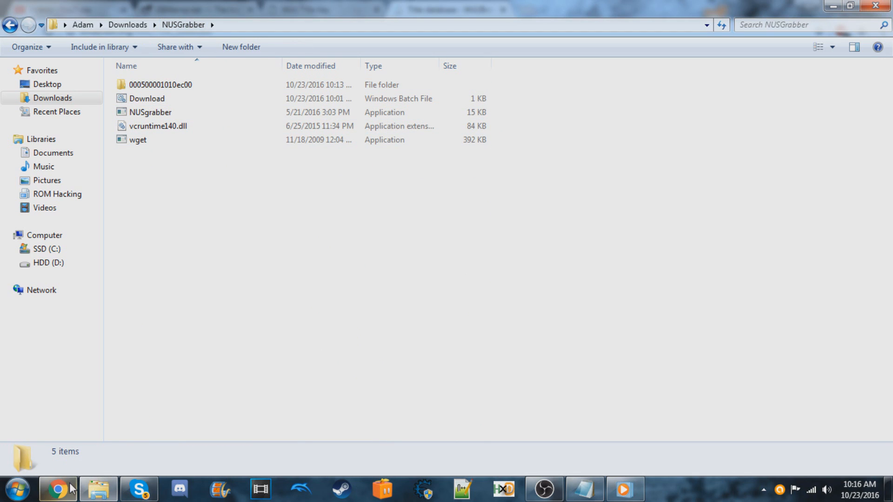
- Search the WiiUBrew database for 'mario kart 8' and step back to USA DLC 0005000C-1010EC00
click(57, 489)
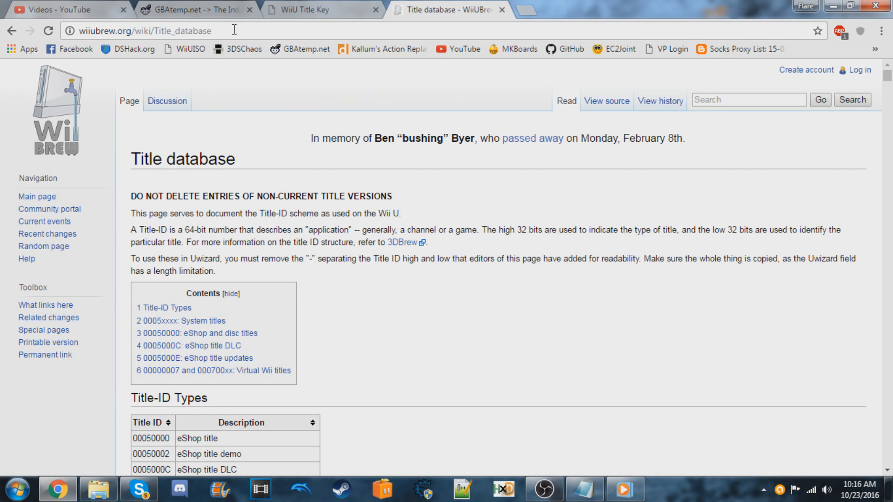
mouse_move(444, 296)
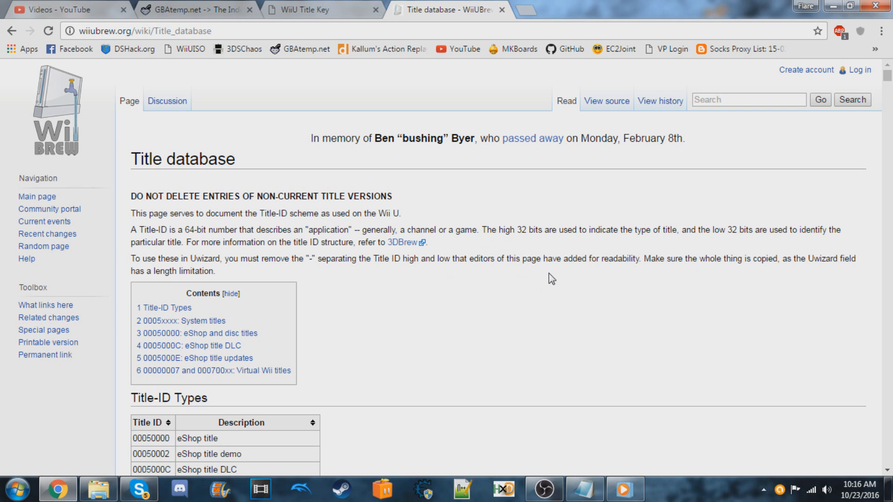
text(mario kart 8)
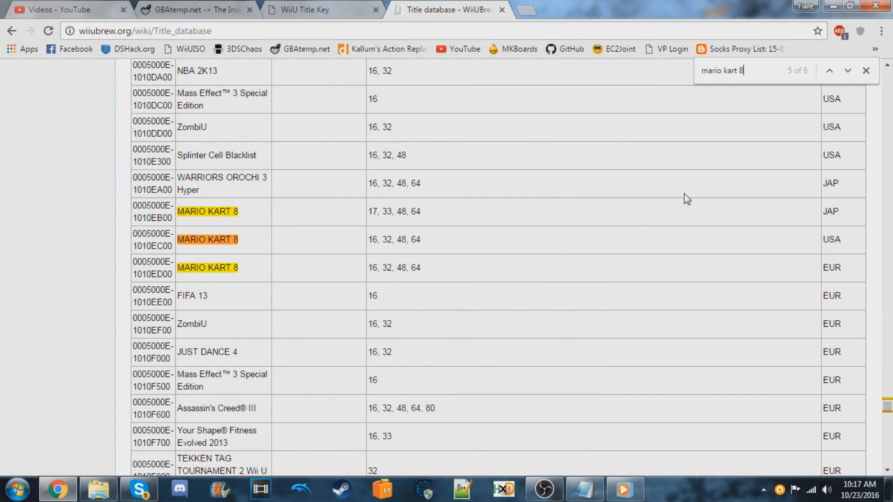
mouse_move(249, 232)
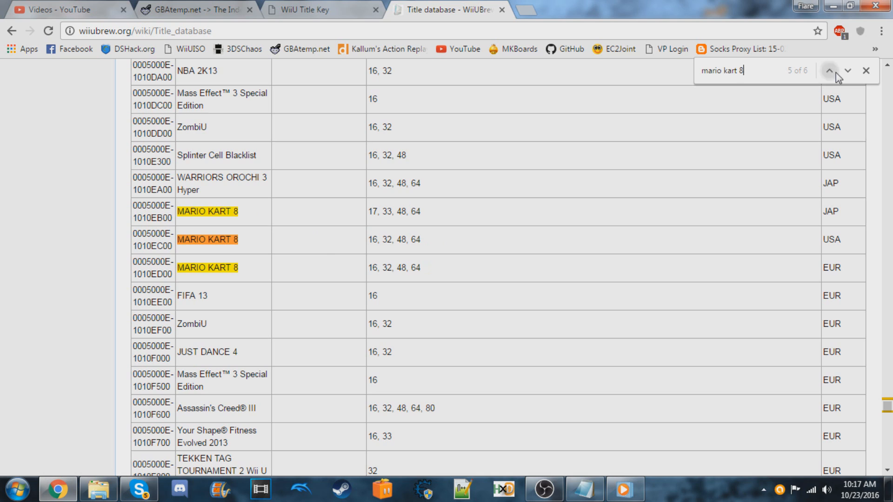
click(829, 70)
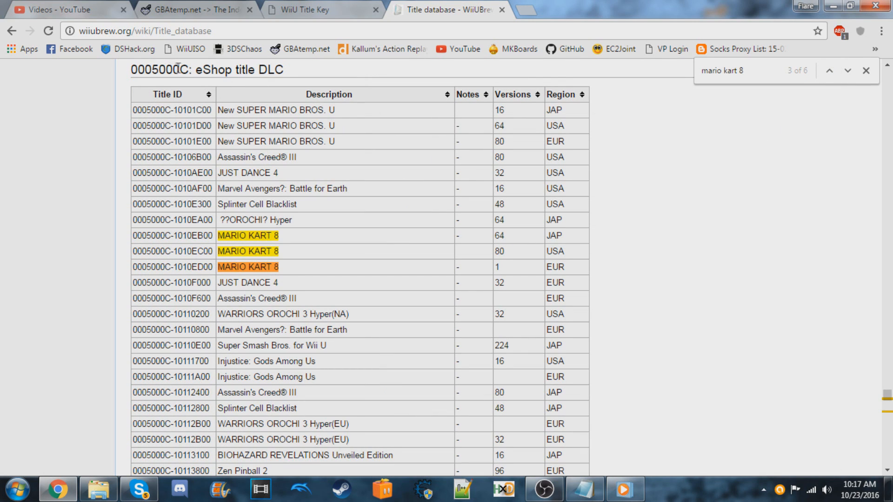
mouse_move(324, 190)
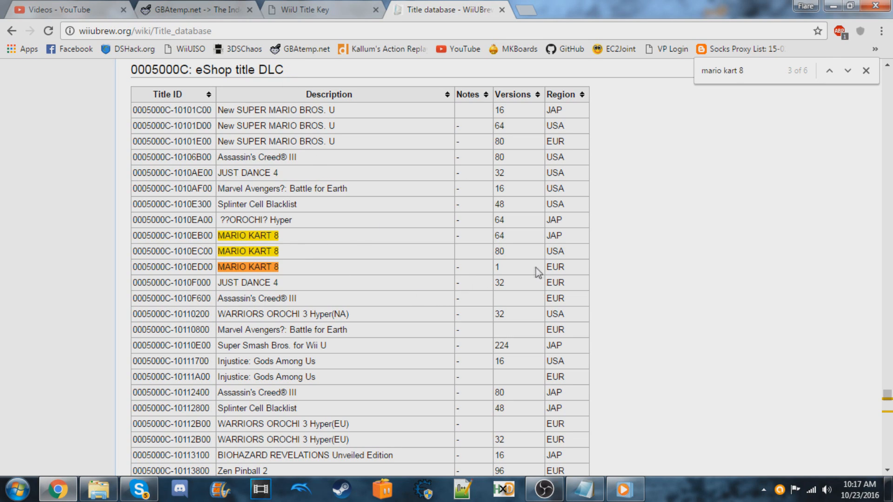
mouse_move(569, 256)
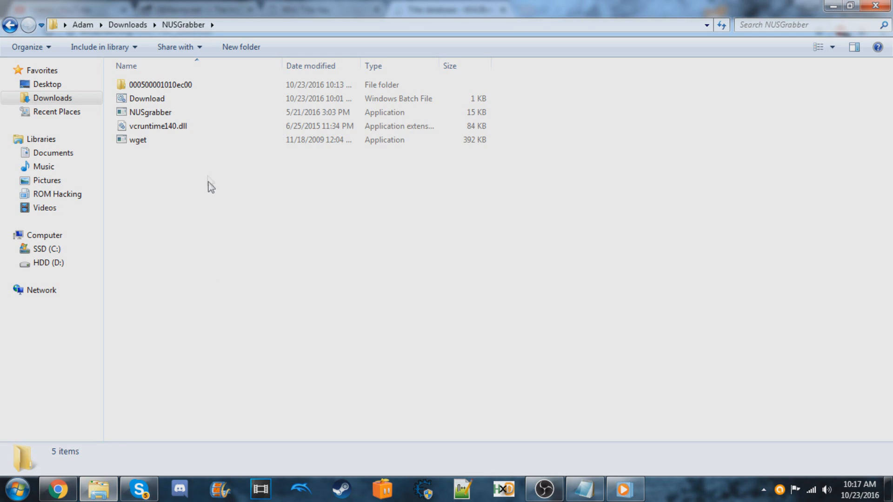
- Edit Download.bat to call DLC title 0005000C1010EC00 version 80, then save and close
right_click(147, 98)
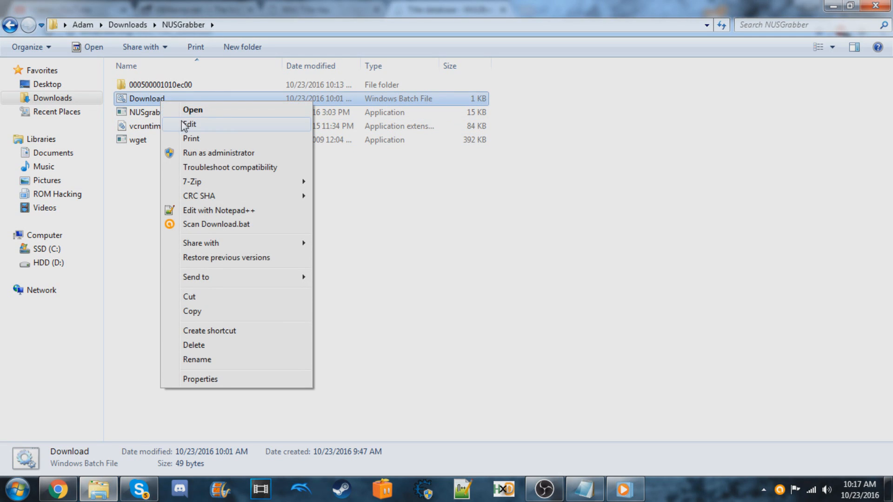
click(190, 125)
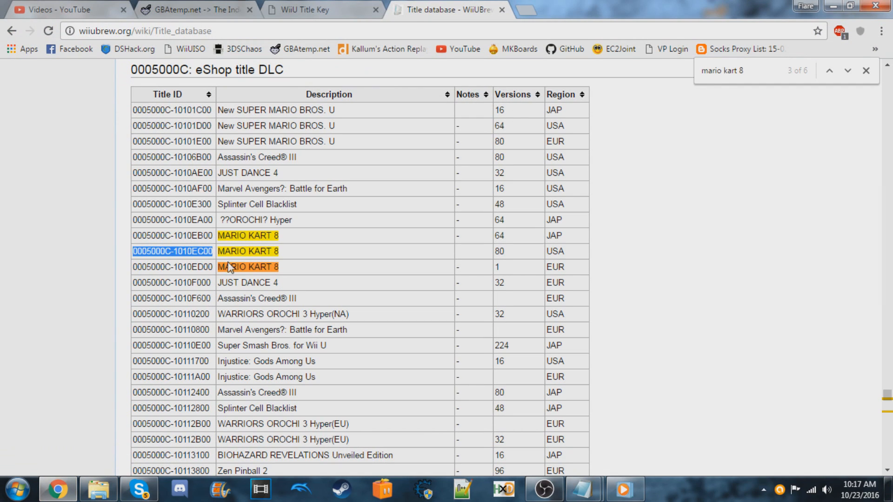
mouse_move(473, 263)
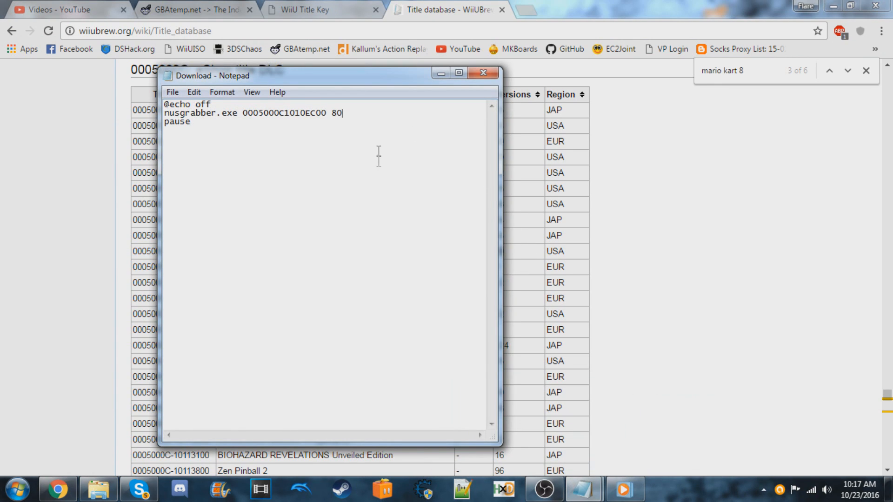
click(173, 92)
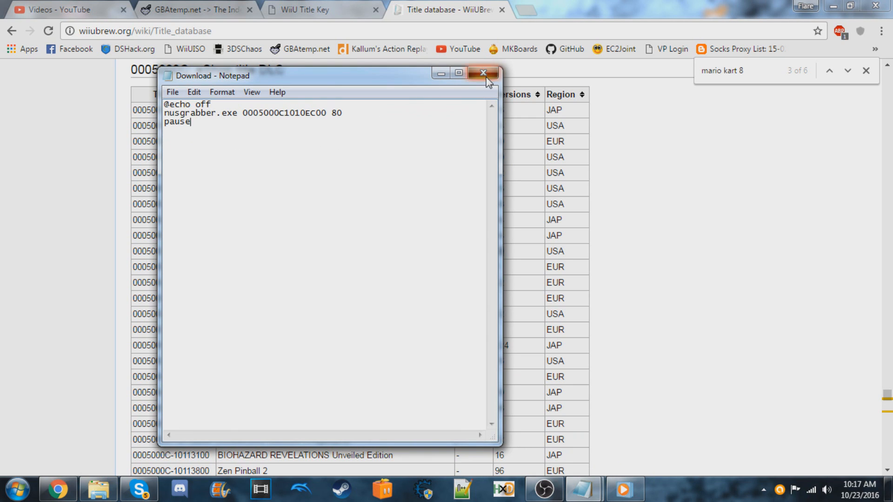
click(484, 73)
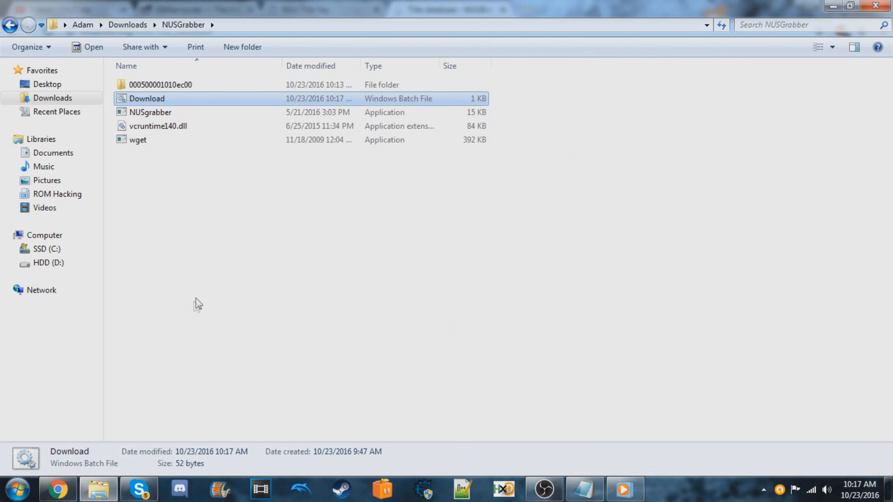
mouse_move(174, 104)
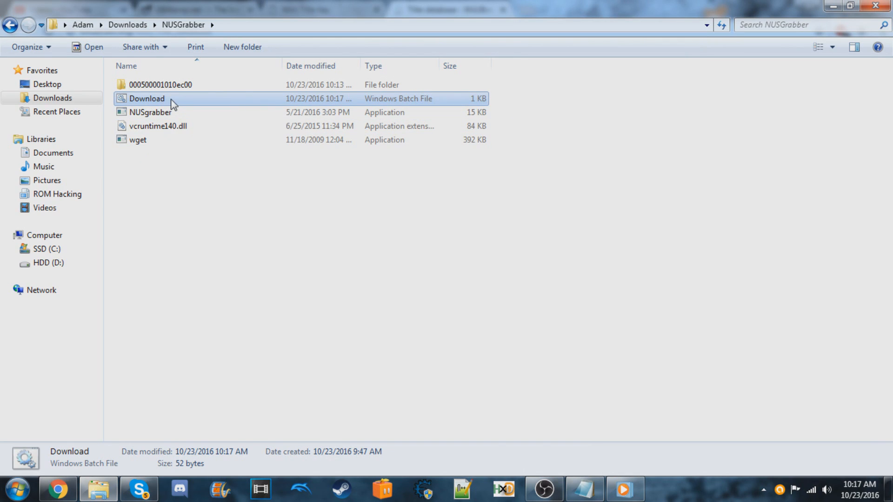
- Run Download.bat to download the DLC, then close the finished console window
double_click(147, 99)
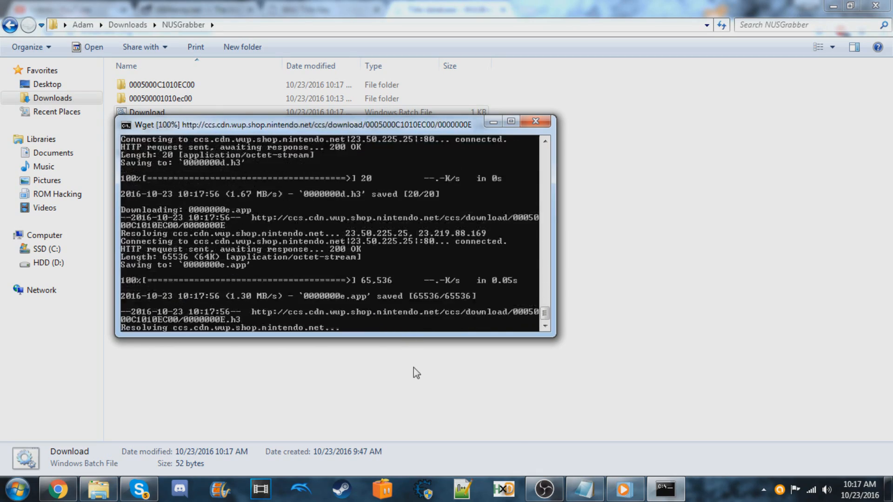
click(535, 121)
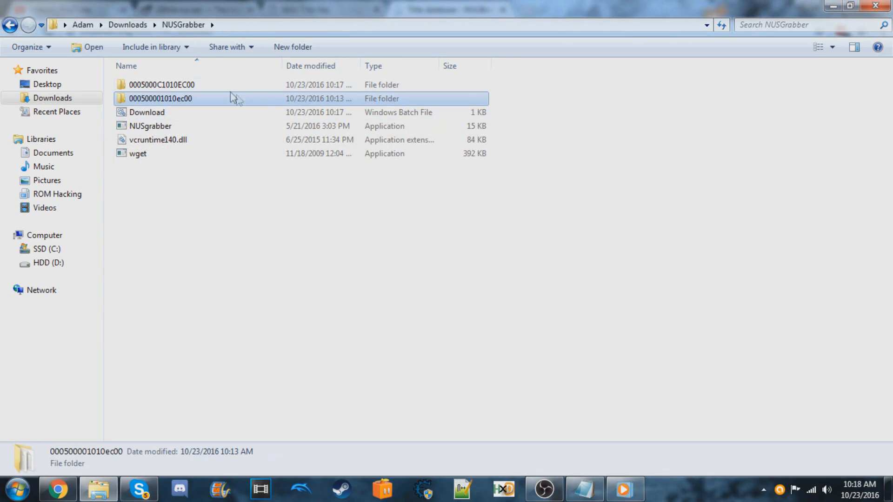
click(162, 84)
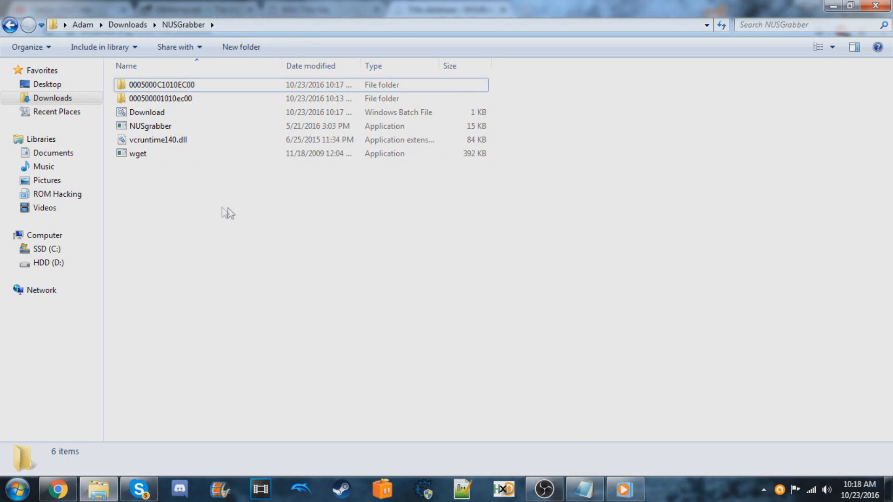
drag(228, 213, 659, 405)
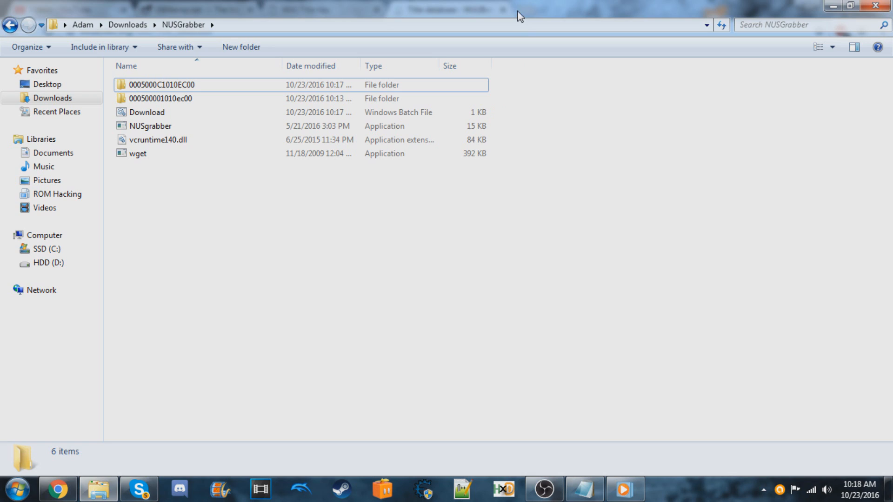
mouse_move(570, 298)
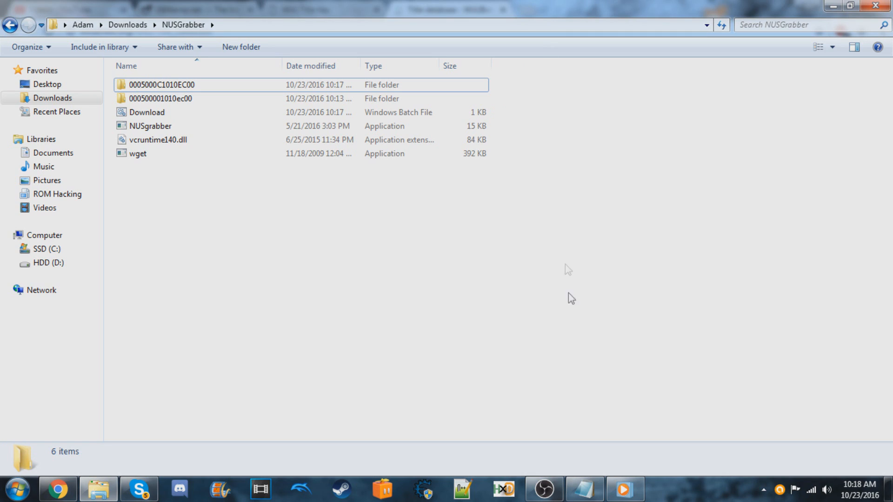
mouse_move(559, 325)
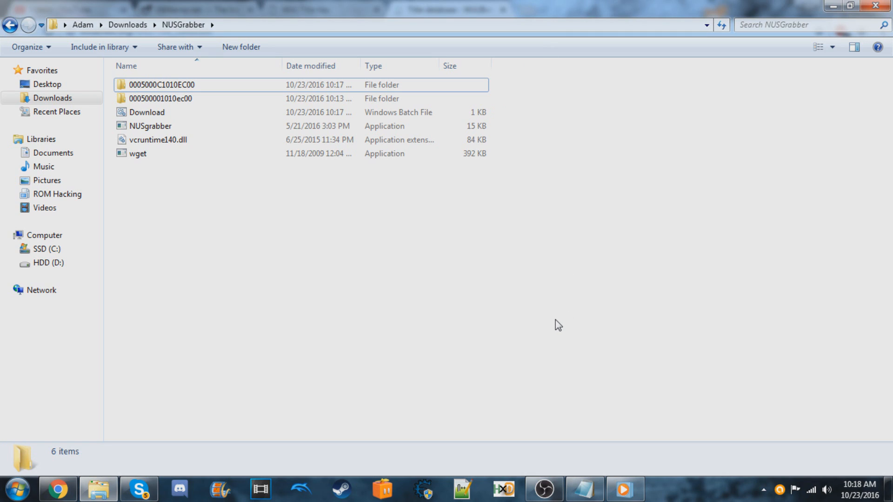
mouse_move(431, 379)
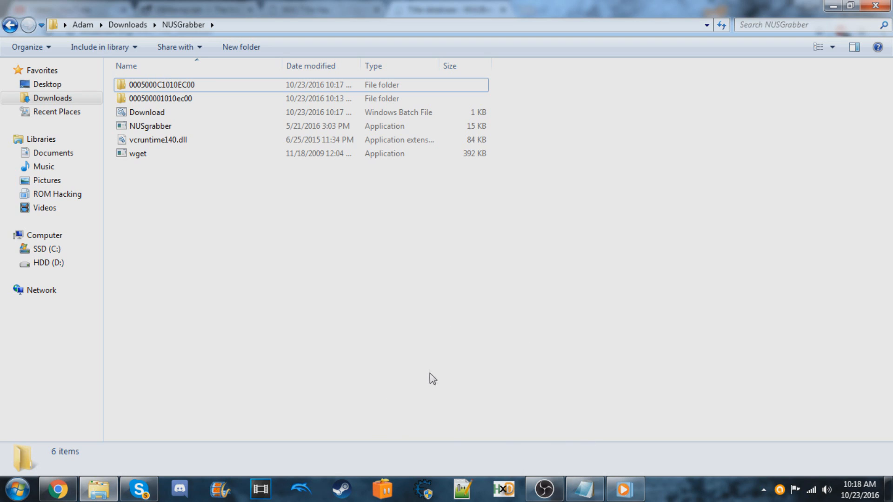
mouse_move(536, 388)
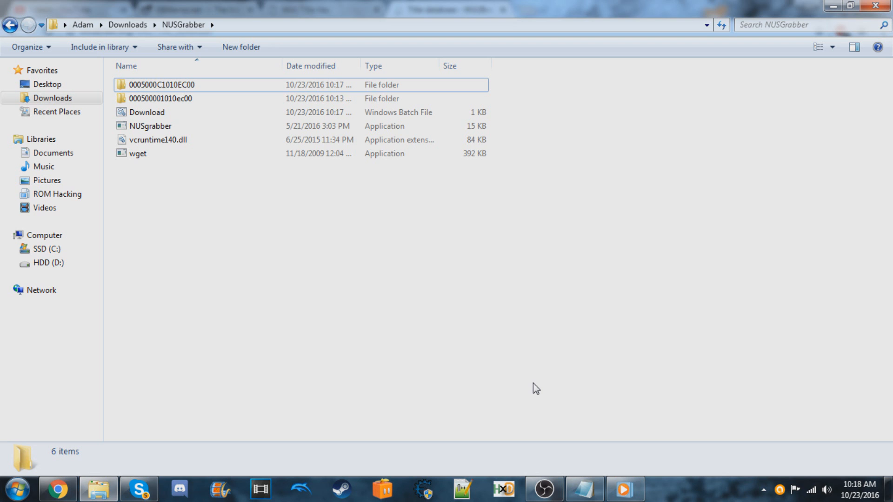
mouse_move(544, 388)
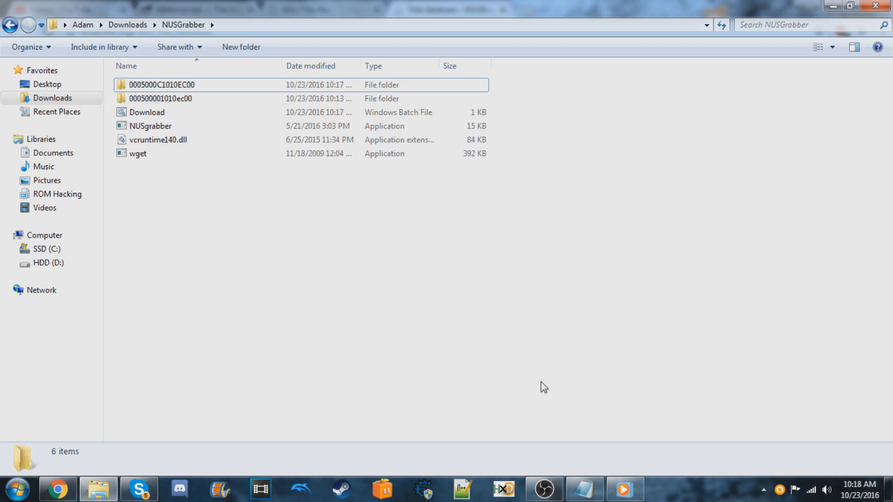